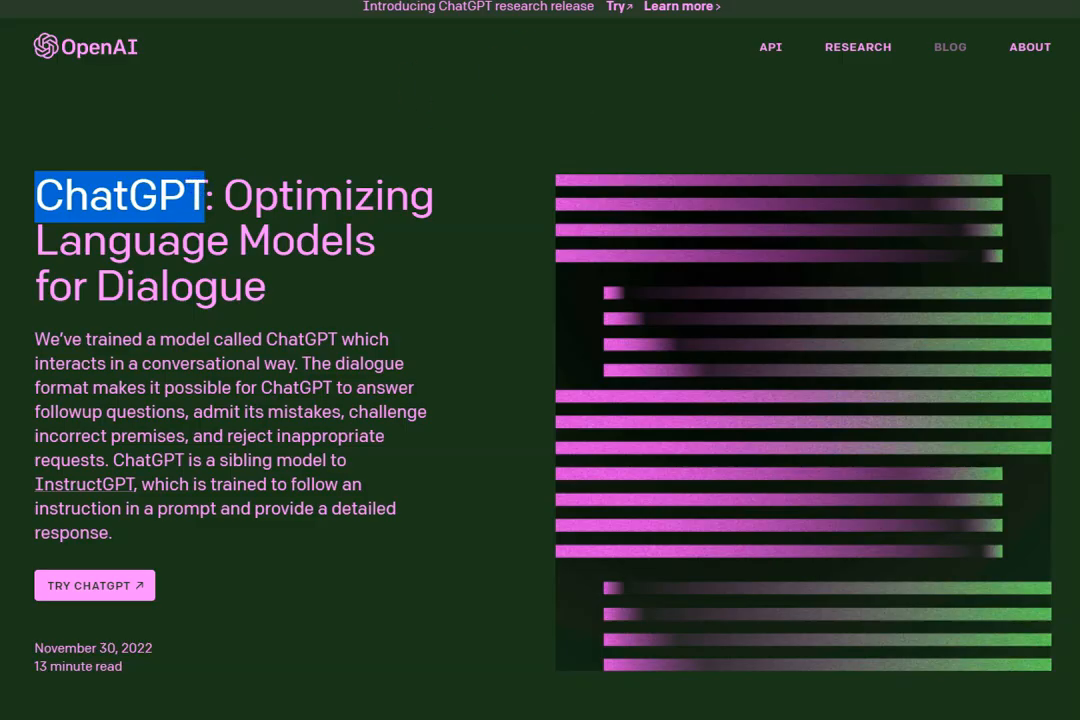
# Open ChatGPT in a new chat from the announcement article's Try ChatGPT link
pyautogui.click(94, 585)
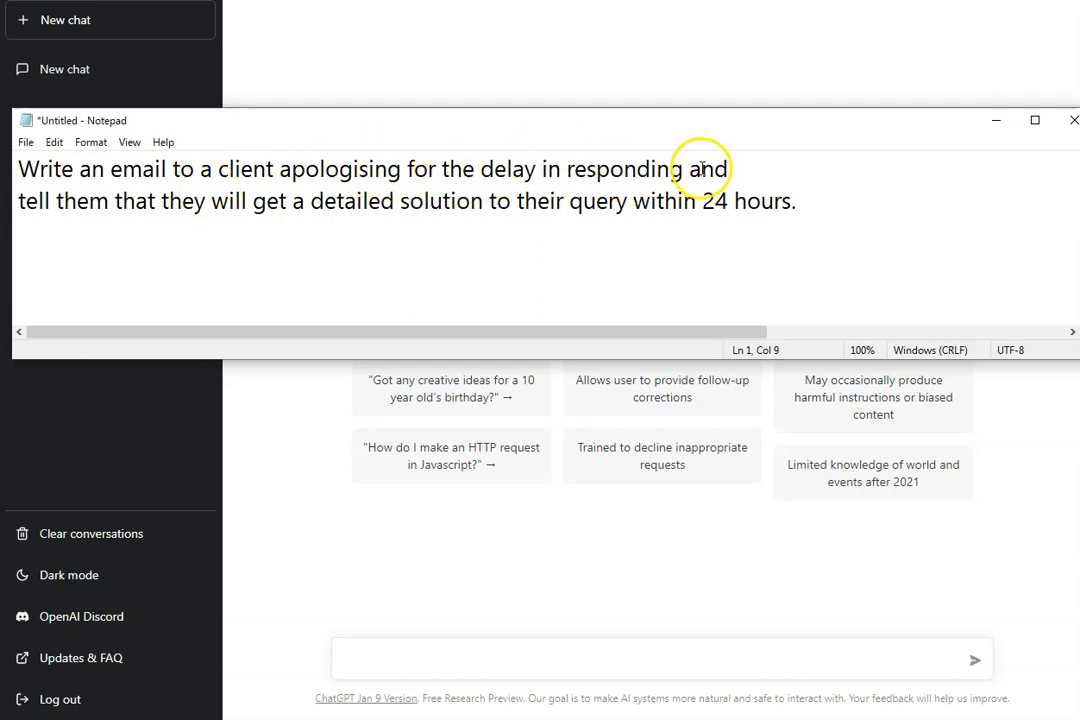
pyautogui.moveTo(490, 200)
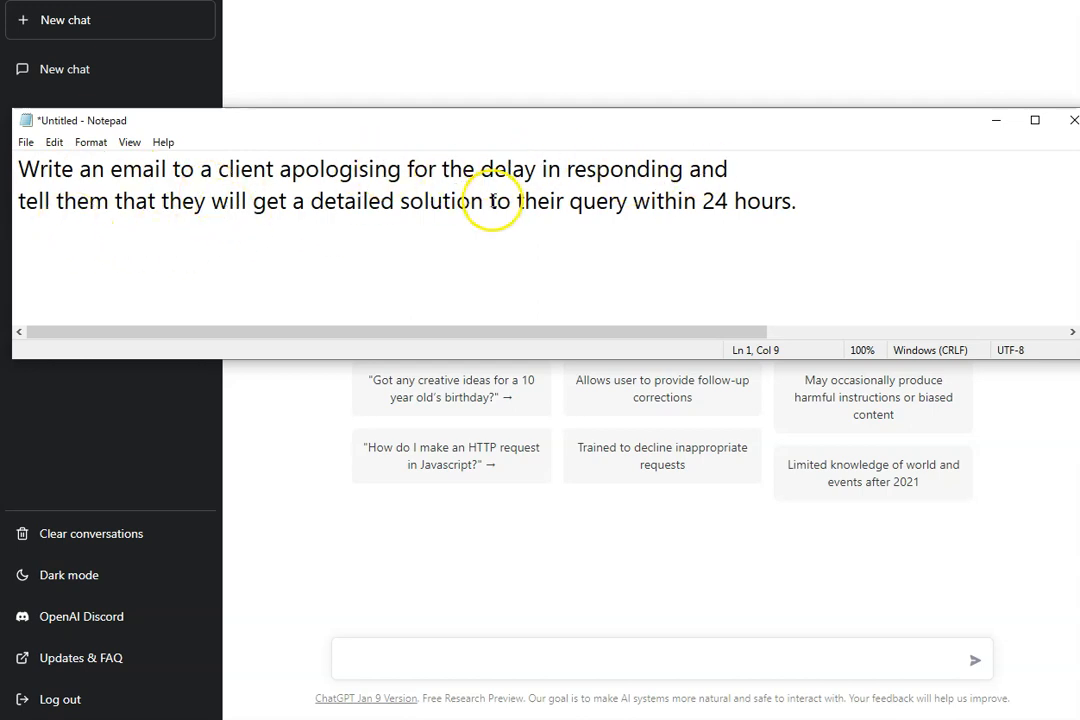
# Send the Notepad prompt requesting a client apology email to ChatGPT
pyautogui.moveTo(52, 201); pyautogui.dragTo(797, 201)
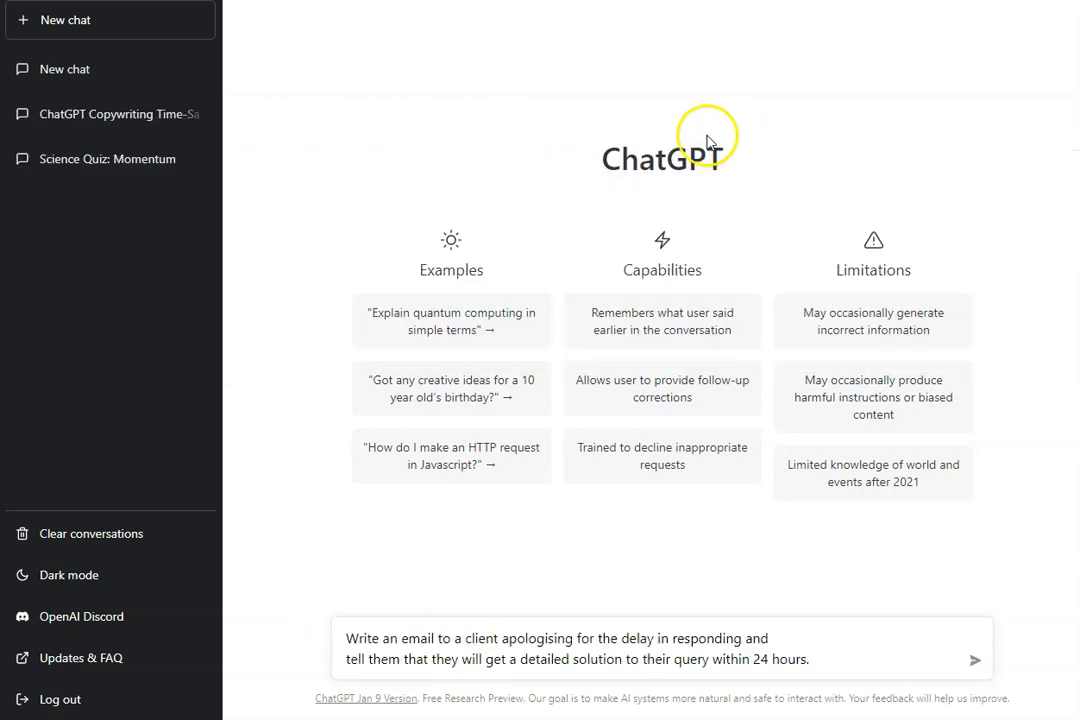
pyautogui.click(974, 661)
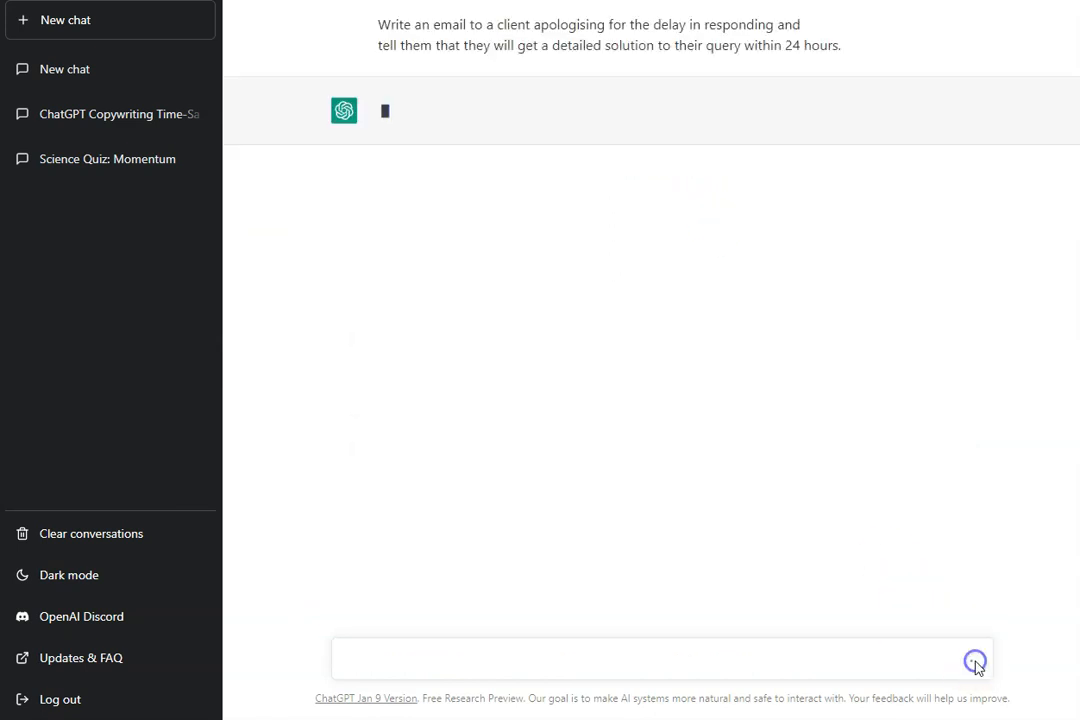
pyautogui.click(974, 661)
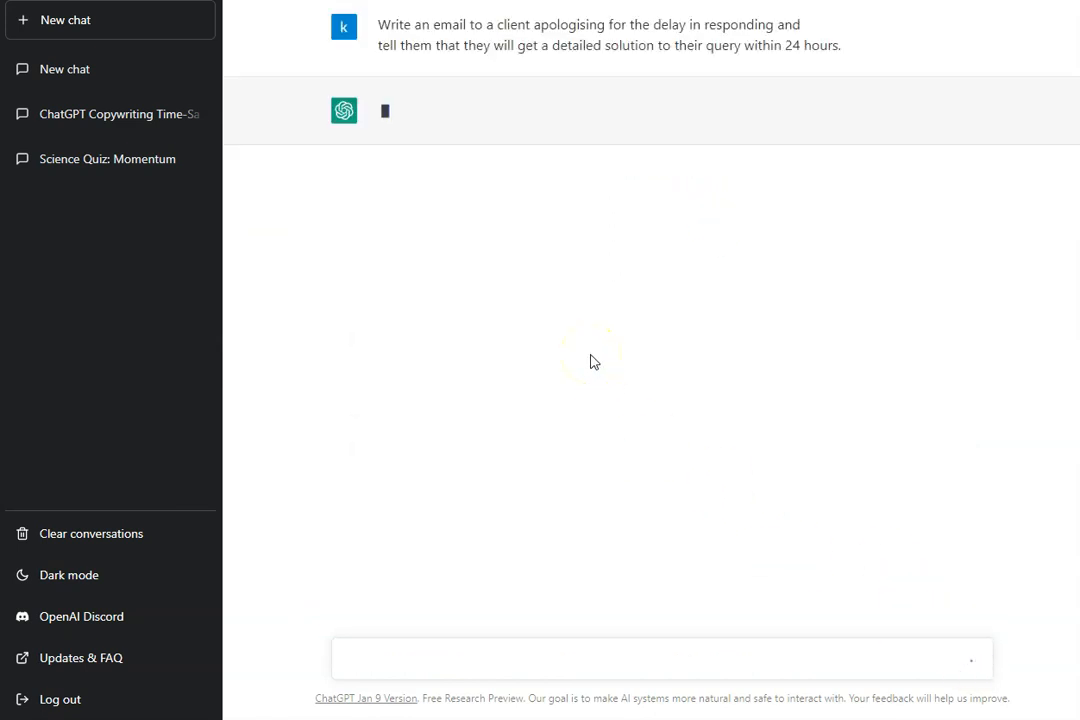